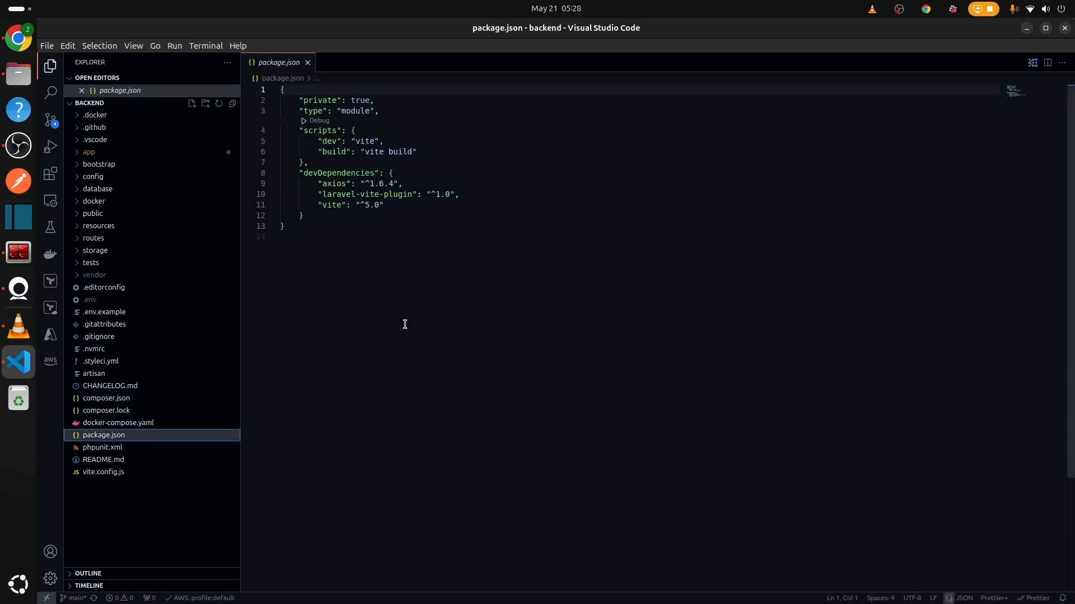
Review .github/dependabot.yml, checking the composer and npm entries are scheduled weekly
key("ctrl+a")
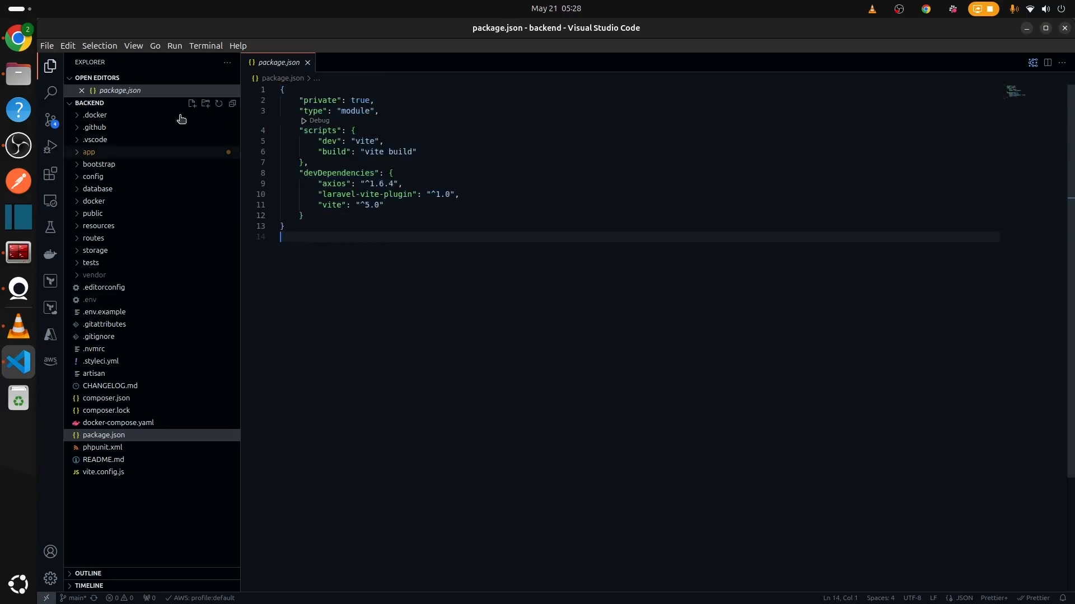
mouse_move(94, 130)
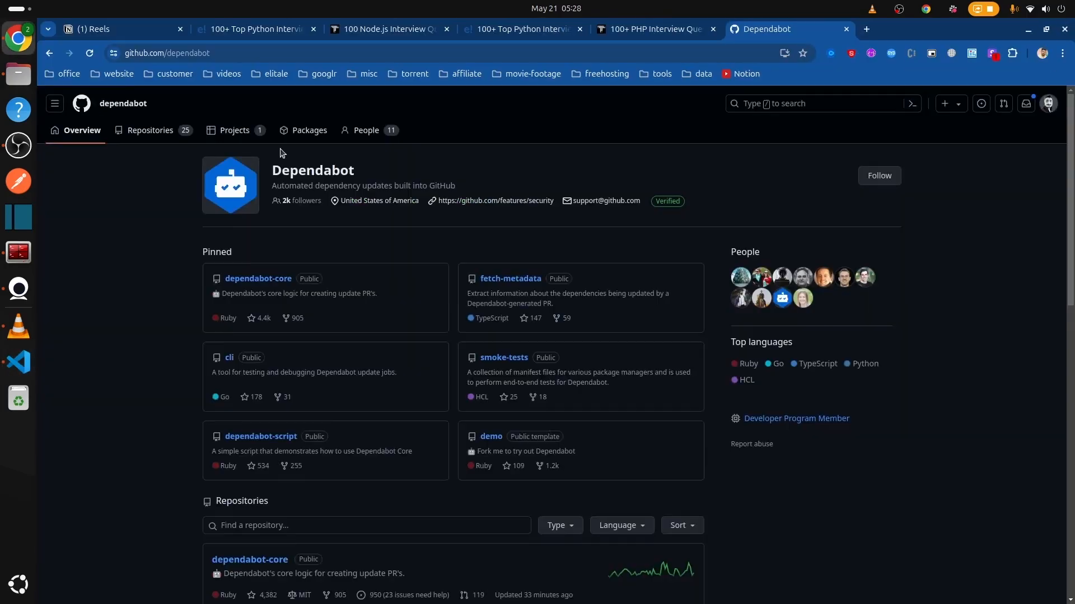
mouse_move(27, 359)
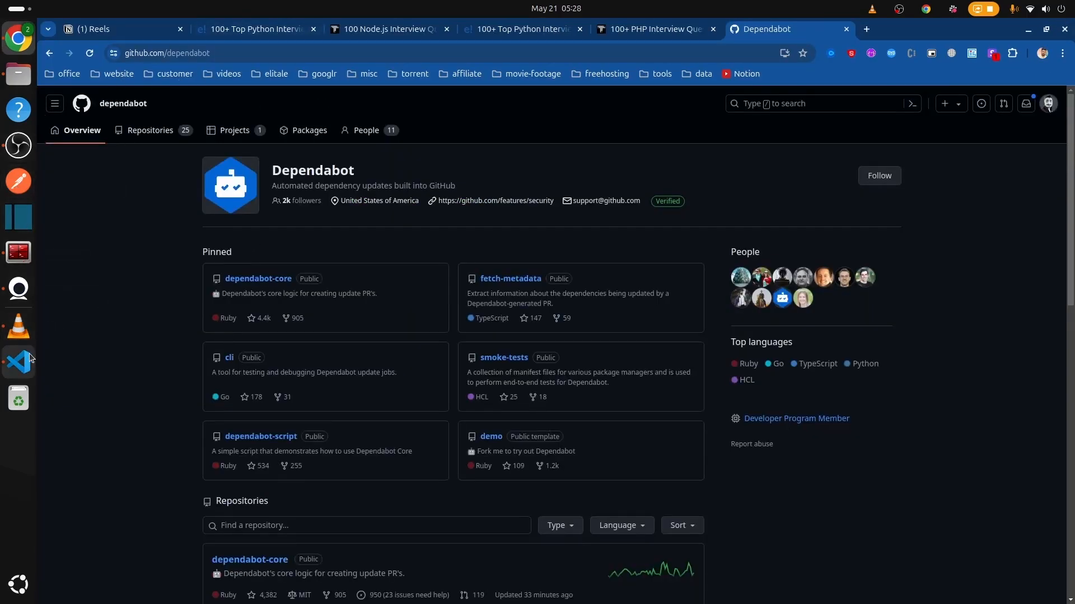
left_click(19, 366)
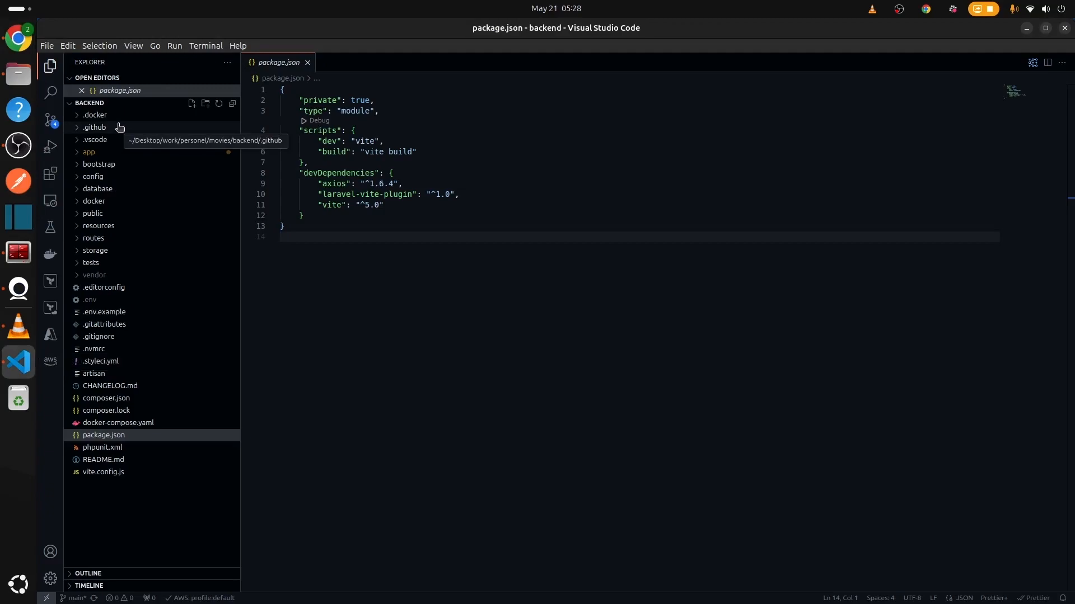
left_click(94, 127)
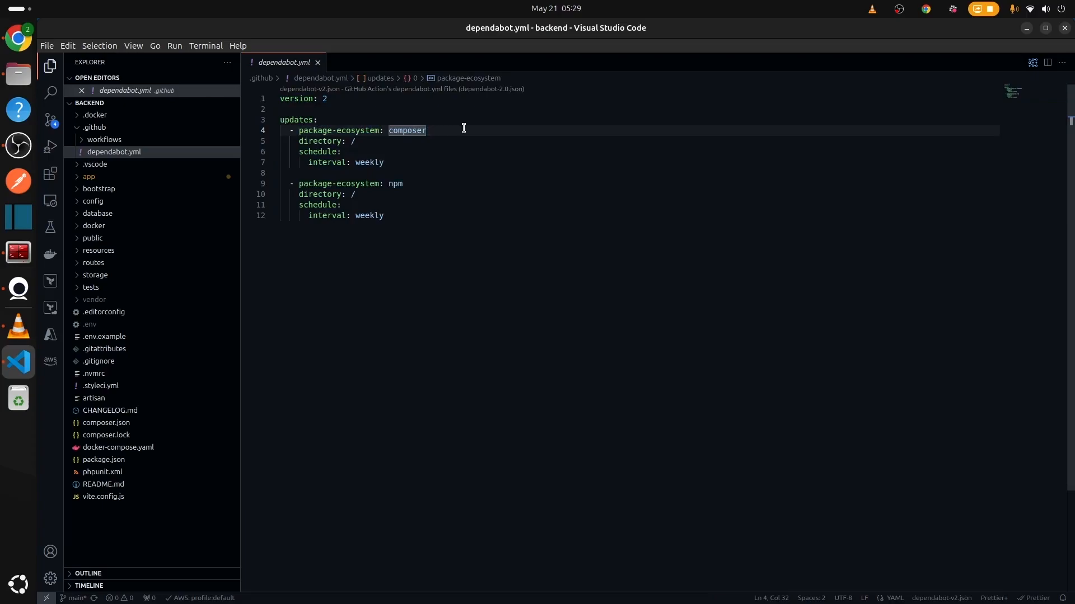
left_click(357, 141)
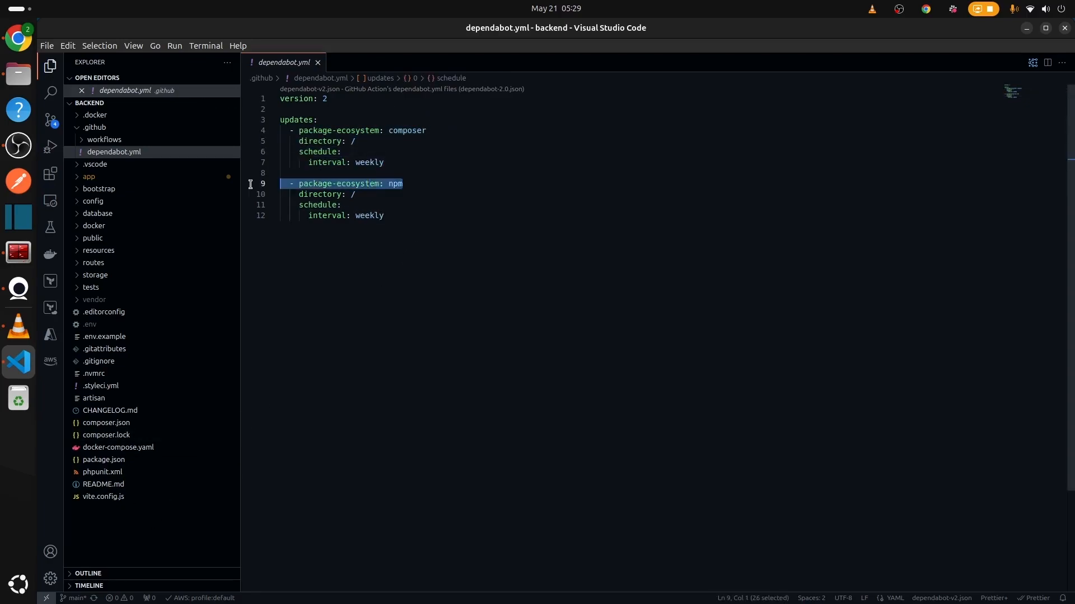
left_click(355, 194)
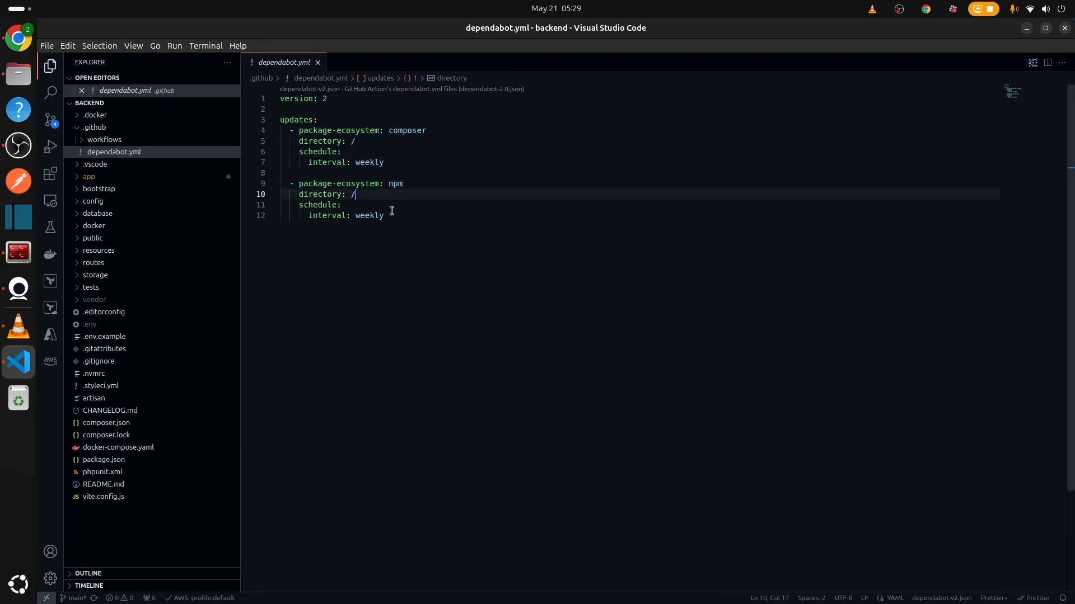
double_click(369, 214)
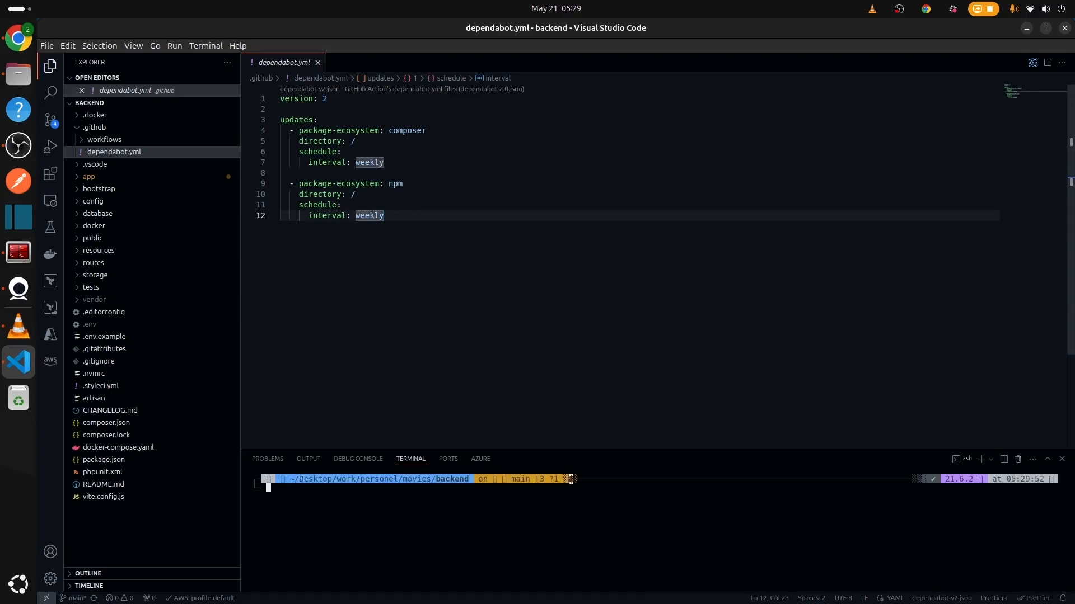
type("code .")
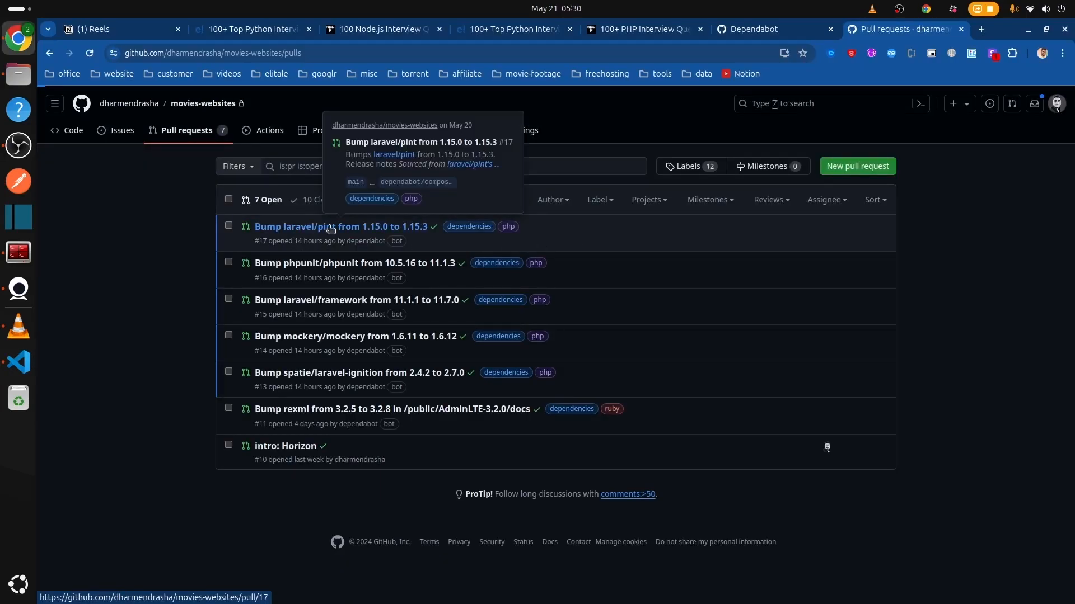
Open Dependabot's 'Bump laravel/pint from 1.15.0 to 1.15.3' pull request
left_click(341, 226)
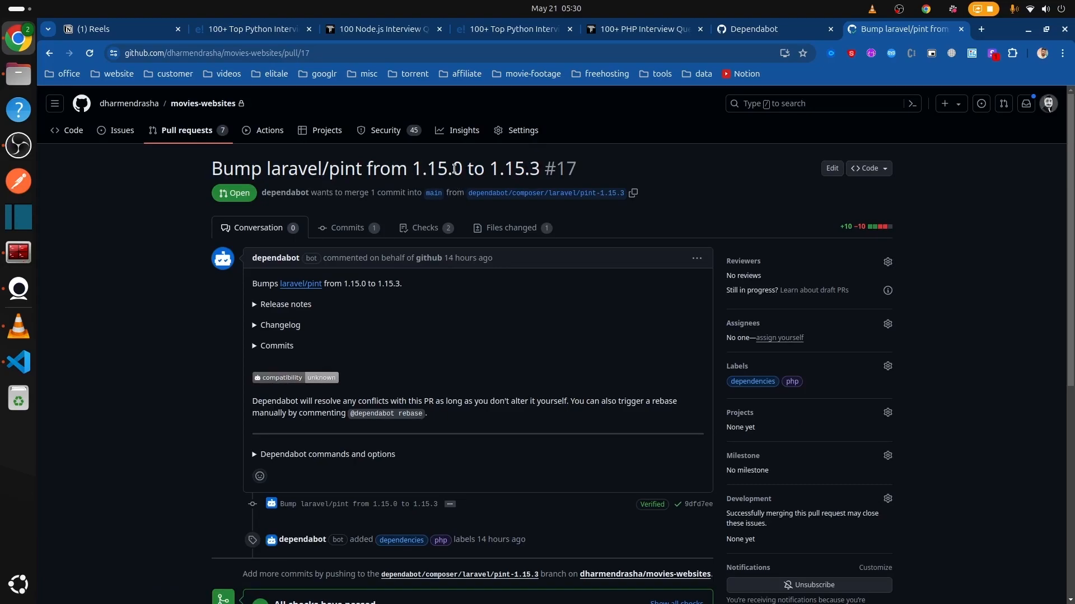
mouse_move(500, 187)
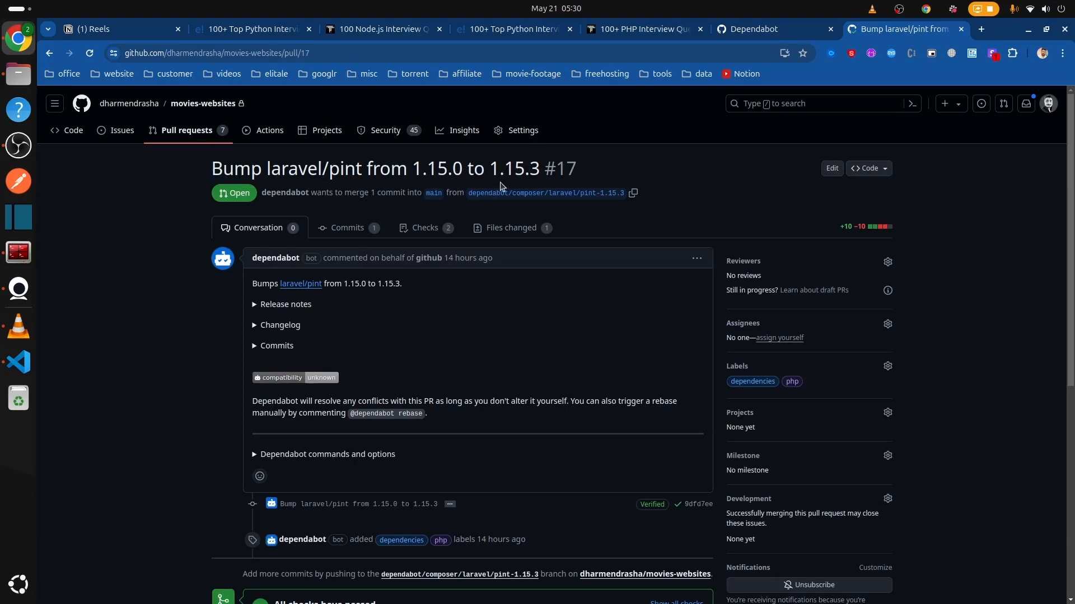
Inspect the composer.lock diff bumping pint to v1.15.3, then return to Conversation
left_click(510, 228)
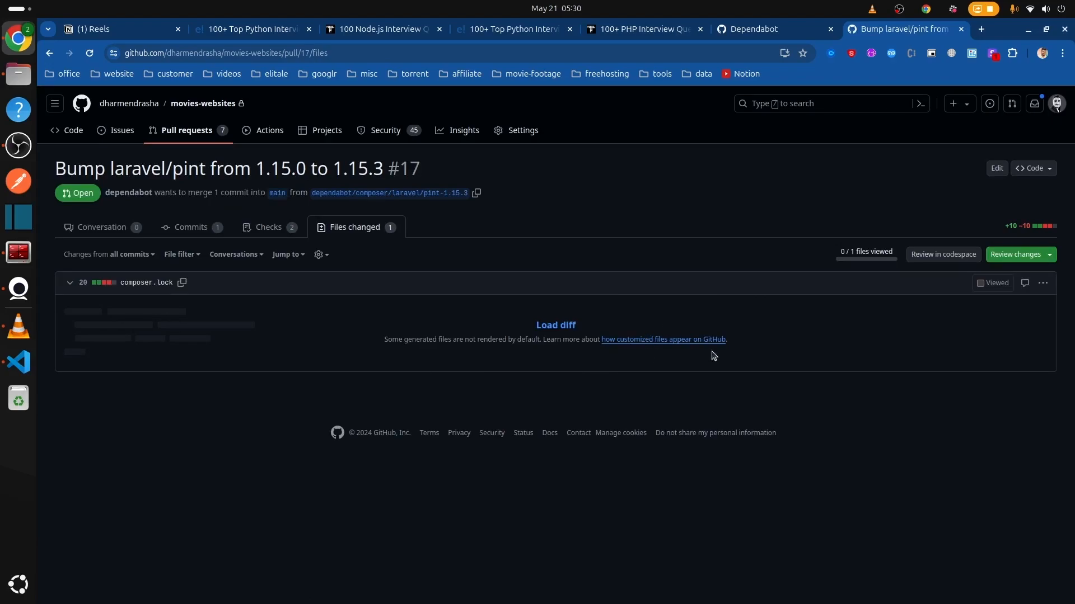
left_click(556, 324)
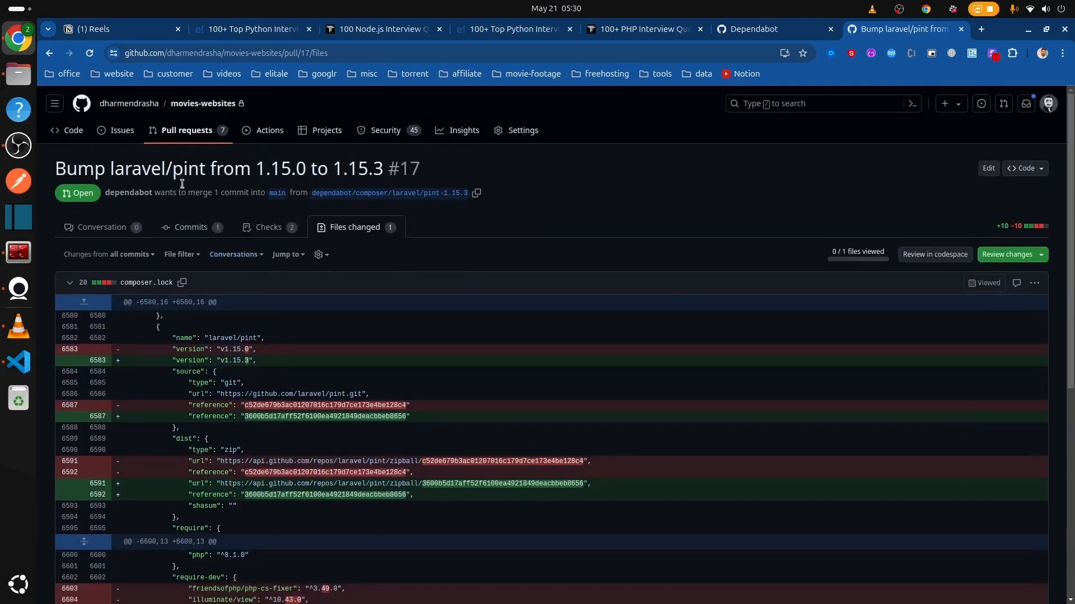
left_click(101, 227)
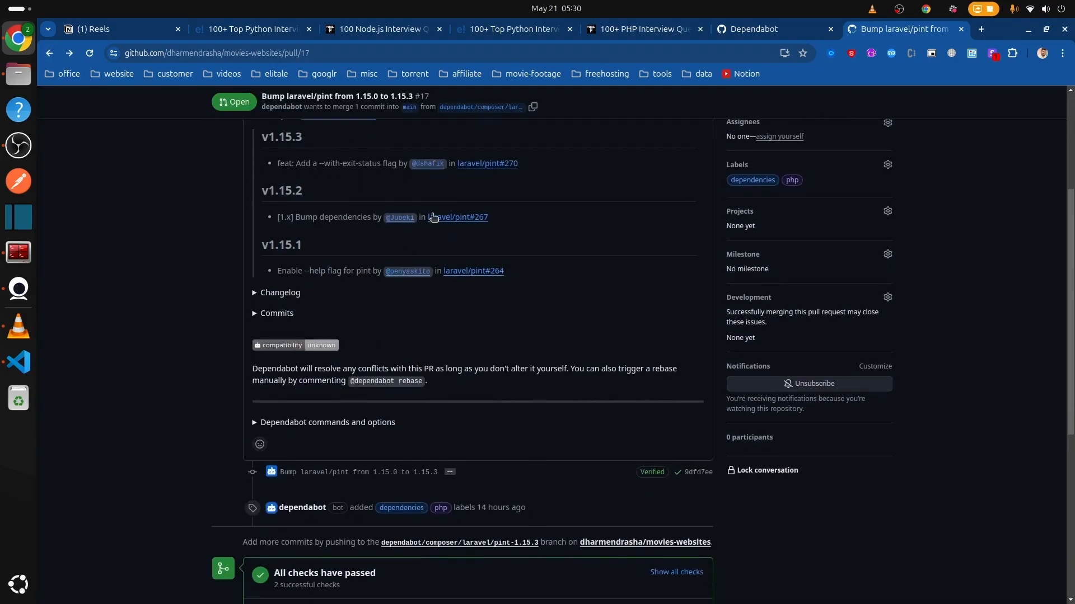
mouse_move(306, 180)
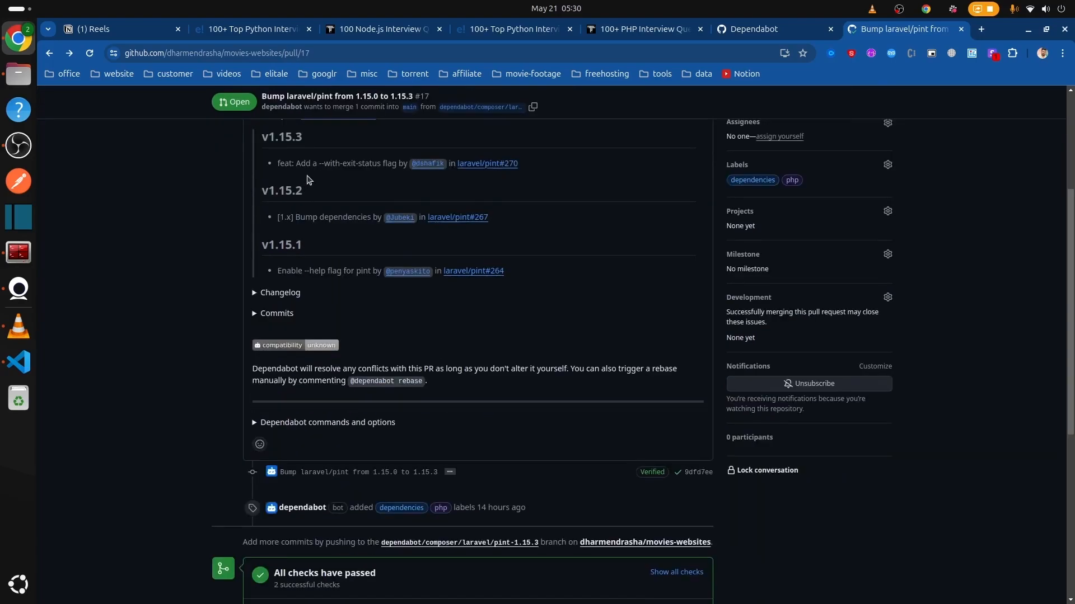
Expand the laravel/pint changelog and start merging pull request #17
scroll("down", 3)
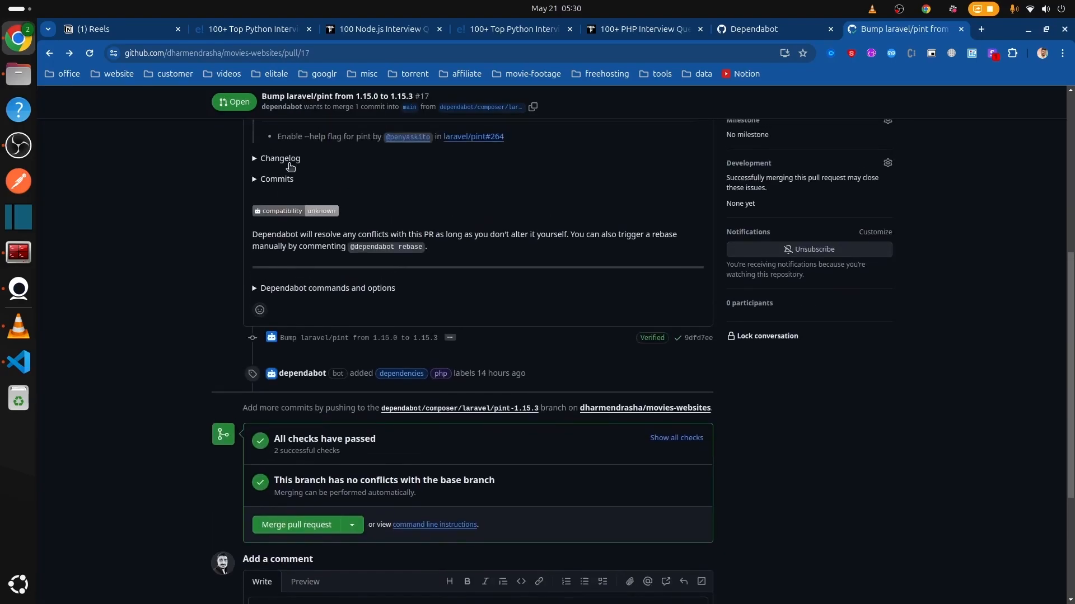
left_click(280, 158)
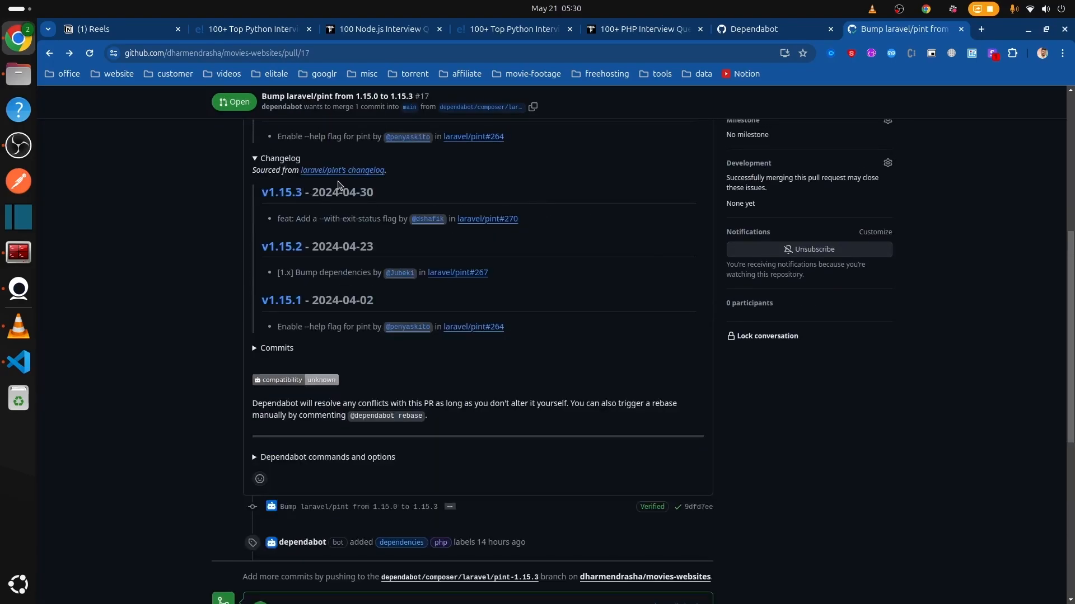
mouse_move(354, 238)
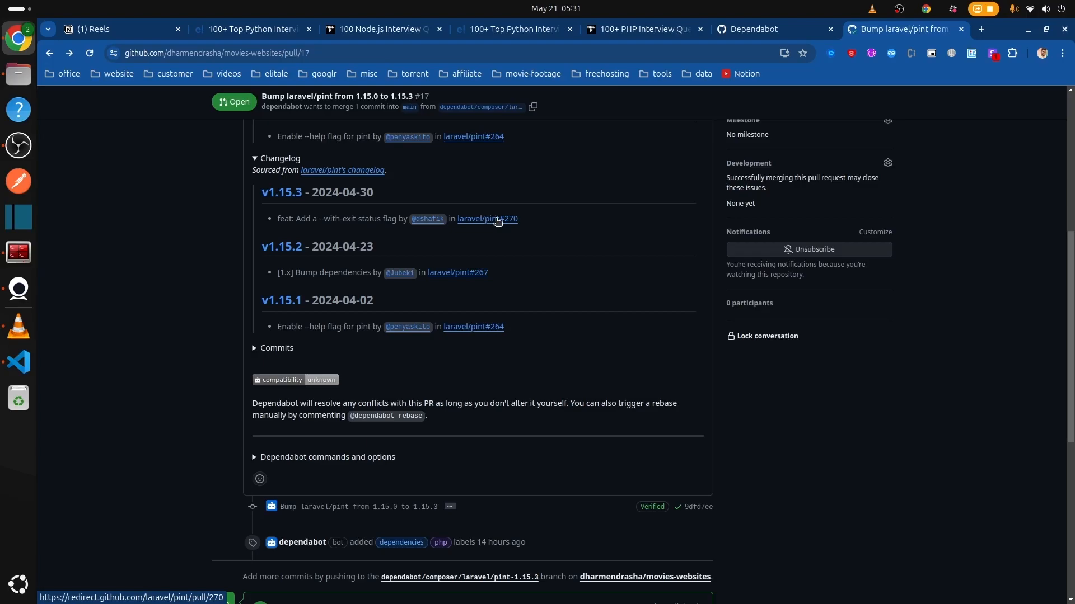
left_click(487, 219)
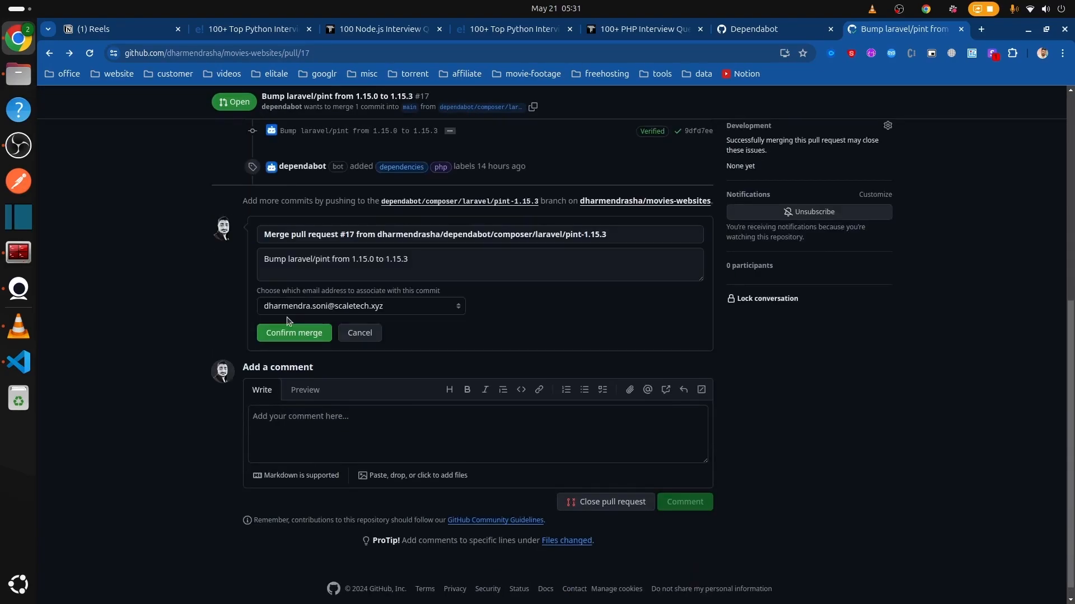
Confirm the merge of pull request #17 into main and scroll back up
left_click(294, 333)
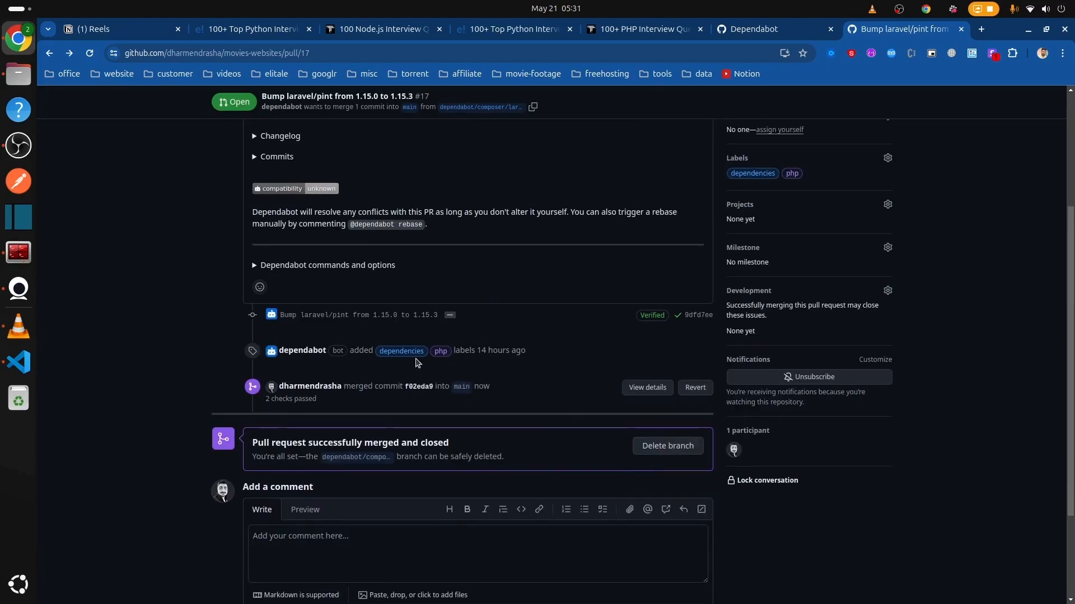
scroll("up", 3)
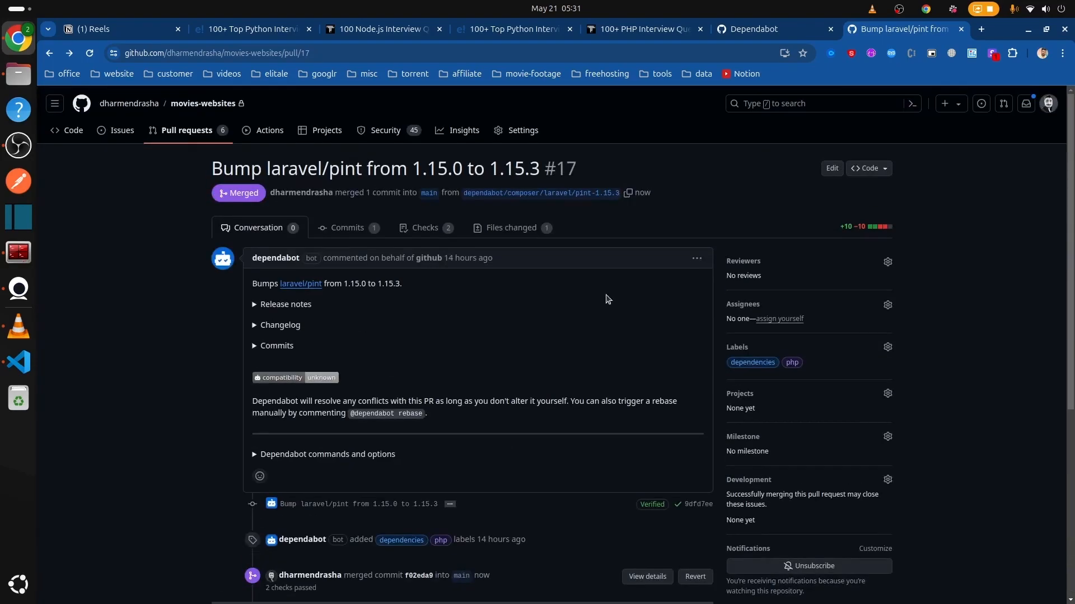
mouse_move(610, 386)
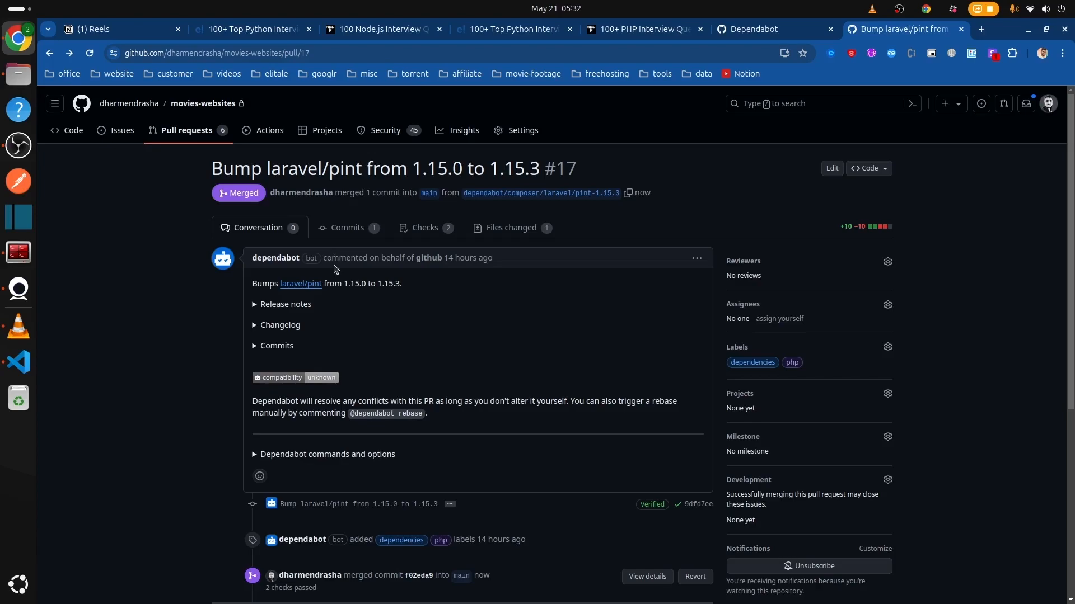
mouse_move(131, 278)
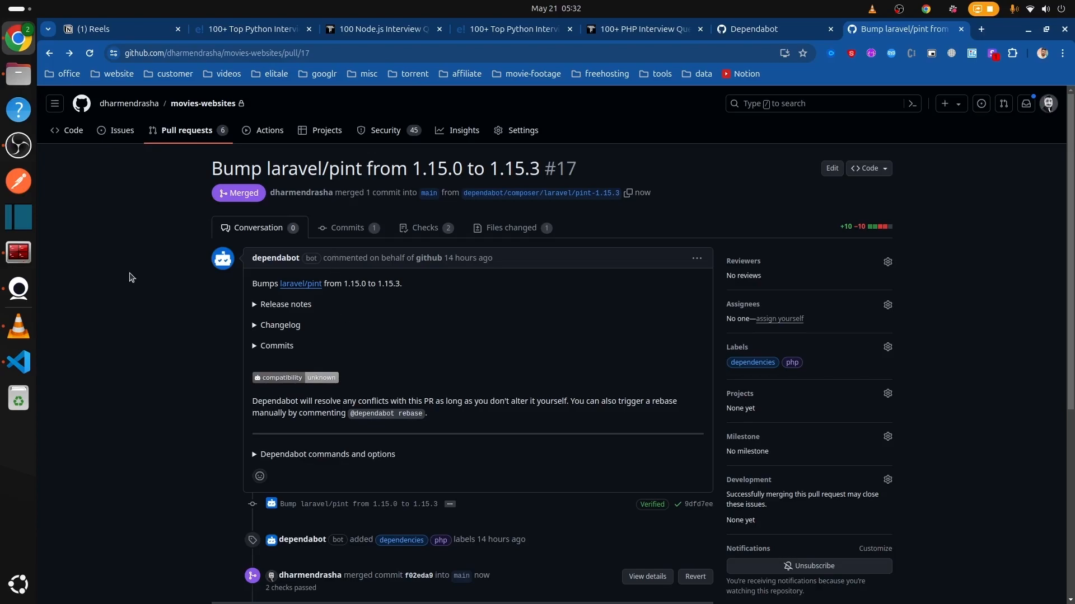